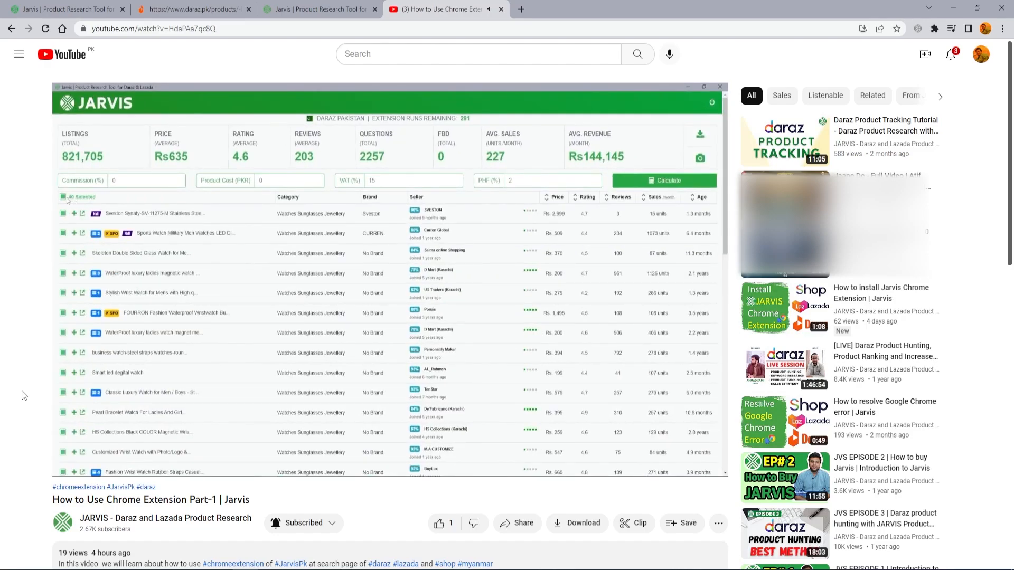
Step: Switch from the YouTube tutorial to the Daraz homepage tab
left_click(63, 198)
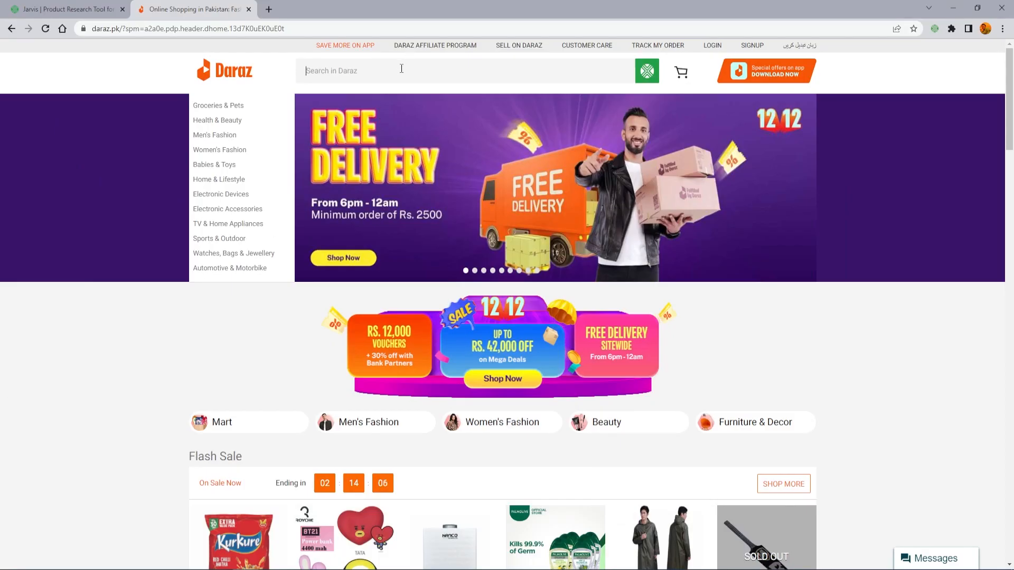
Step: Search Daraz for 'watches' and land on a waterproof ladies magnetic watch listing
type("wa")
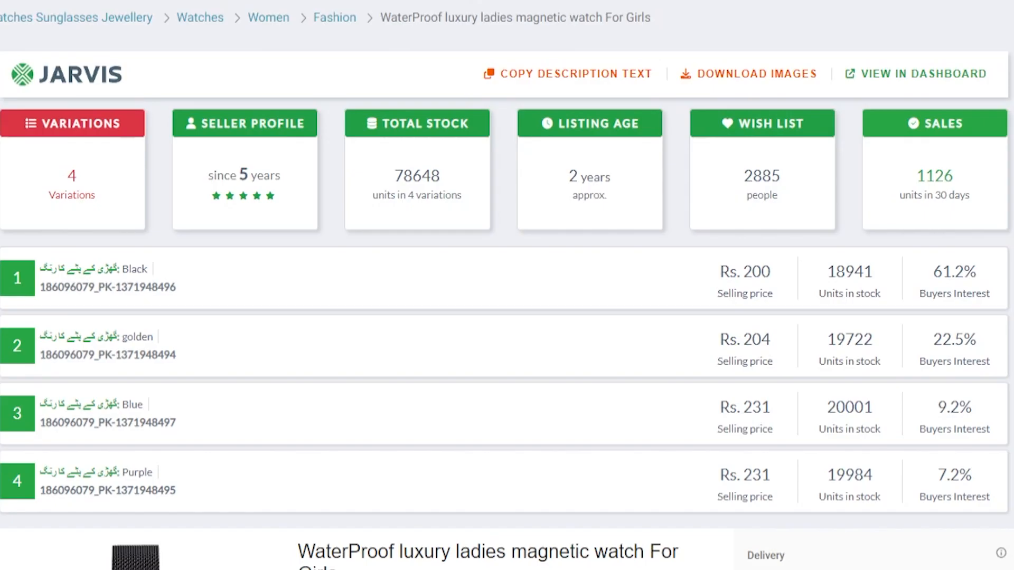
Step: Scroll the Jarvis panel through the four variations, stock, wish list and 1126 sales cards
scroll("down", 3)
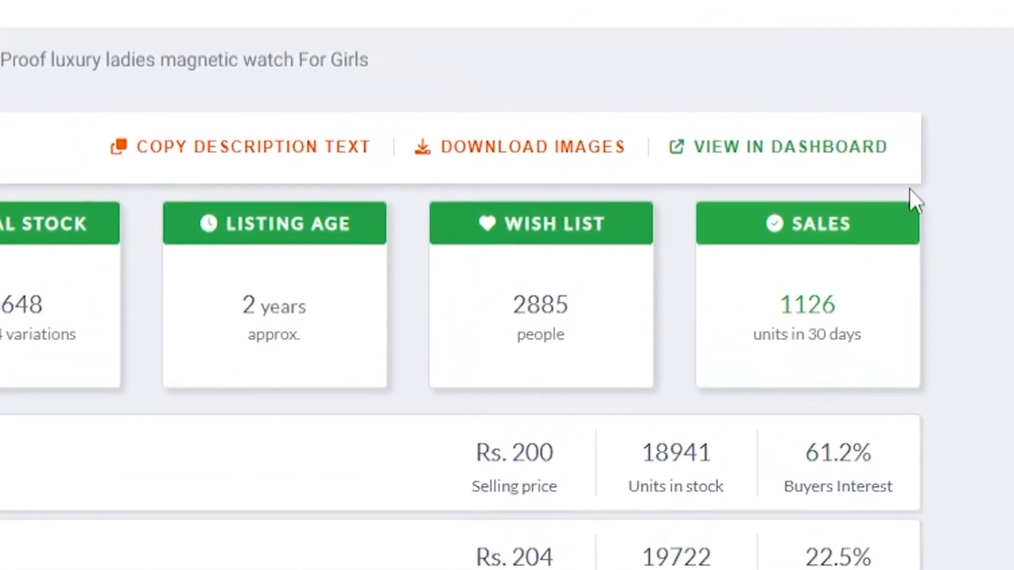
scroll("down", 3)
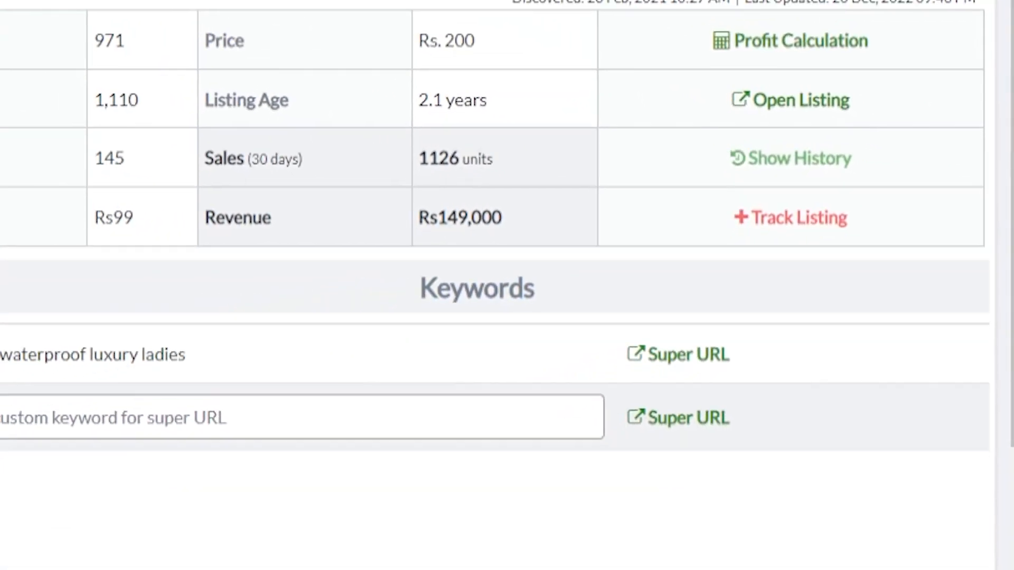
Step: Scroll the Jarvis dashboard to the price, revenue and keyword figures for the listing
scroll("down", 3)
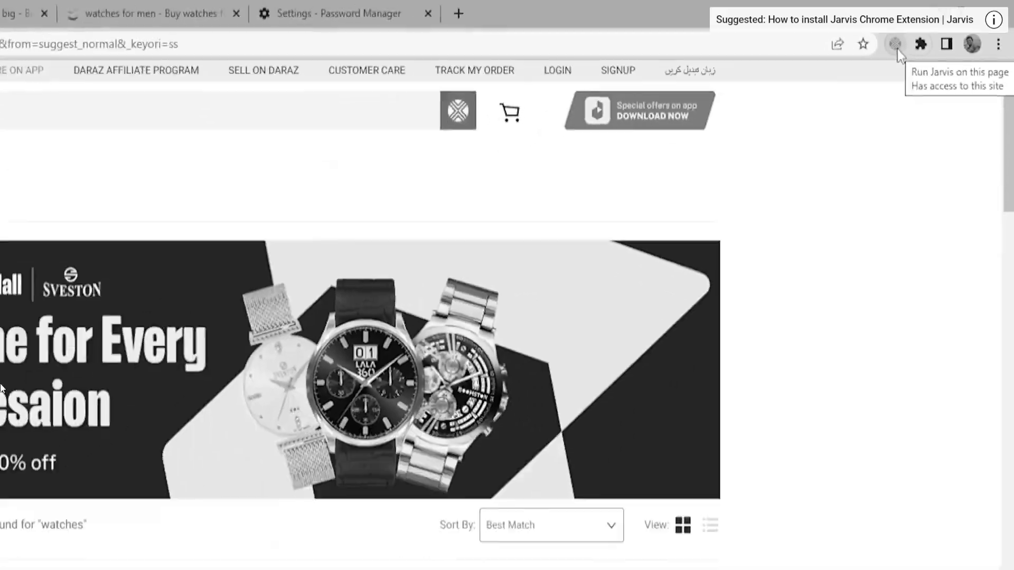
Step: Run the Jarvis extension on the watch results and follow its link to the Jarvis YouTube channel
left_click(895, 43)
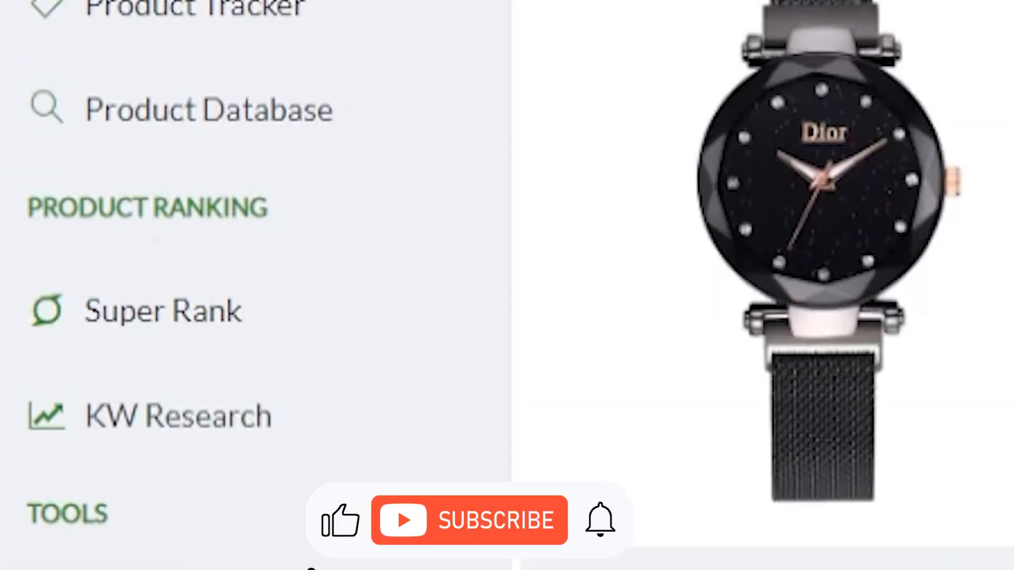
left_click(469, 521)
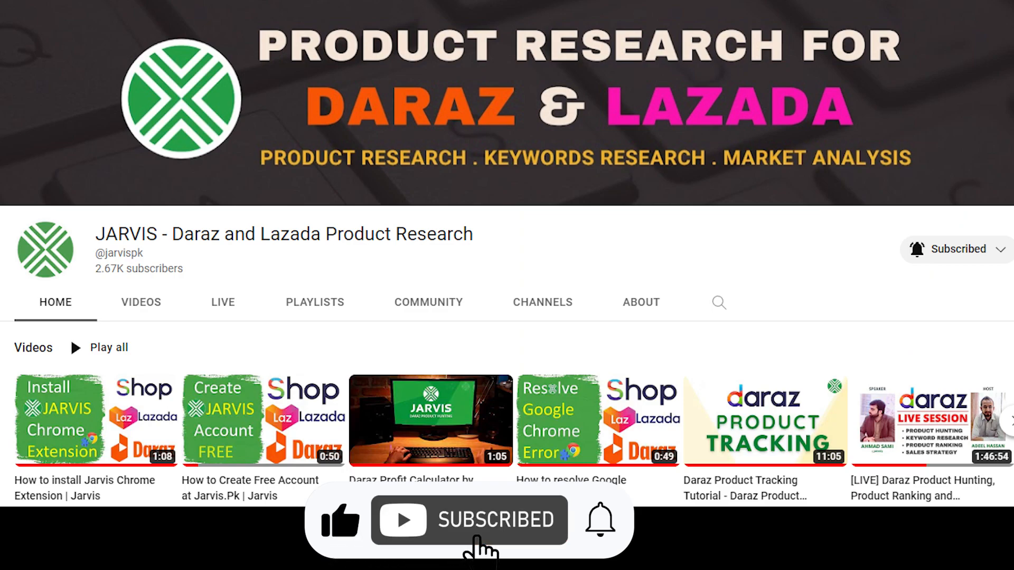